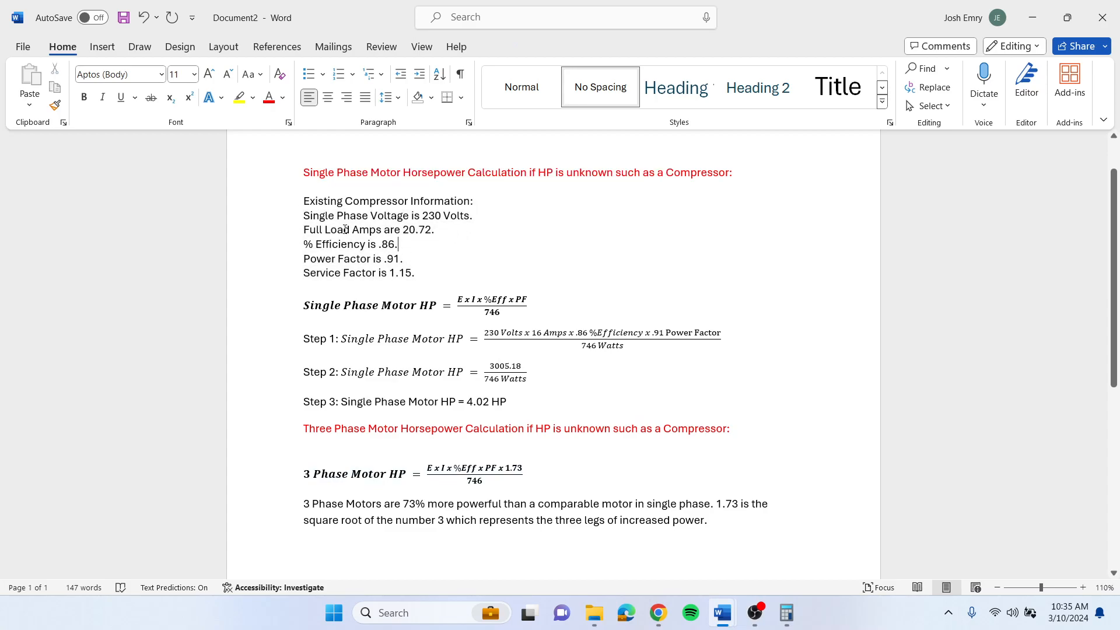
{"action": "mouse_move", "coordinate": [431, 230]}
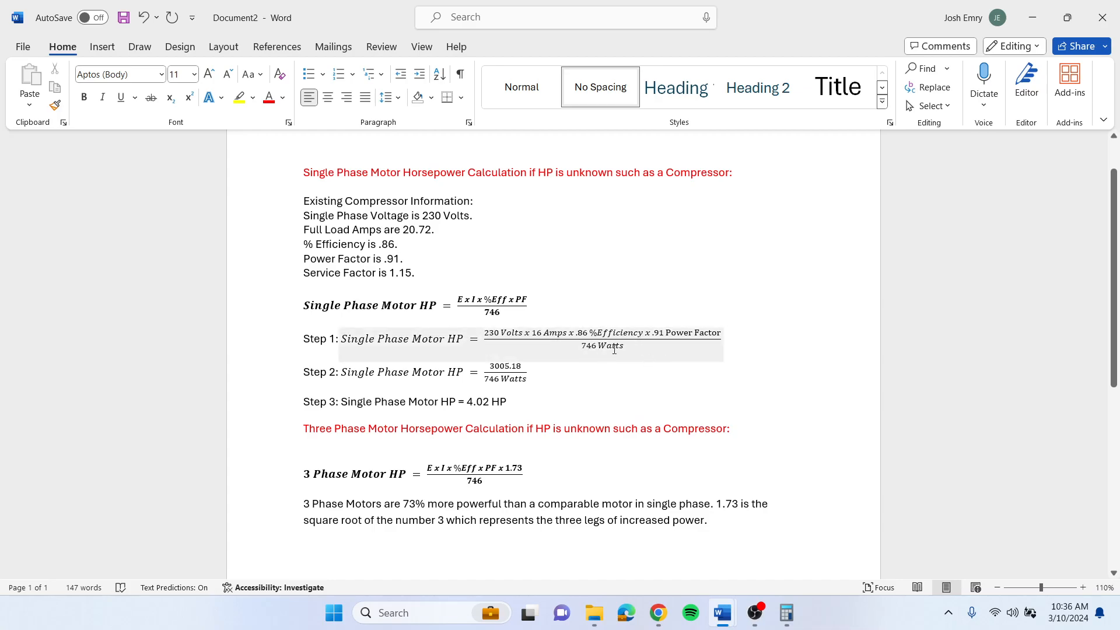
{"action": "left_click", "coordinate": [399, 244]}
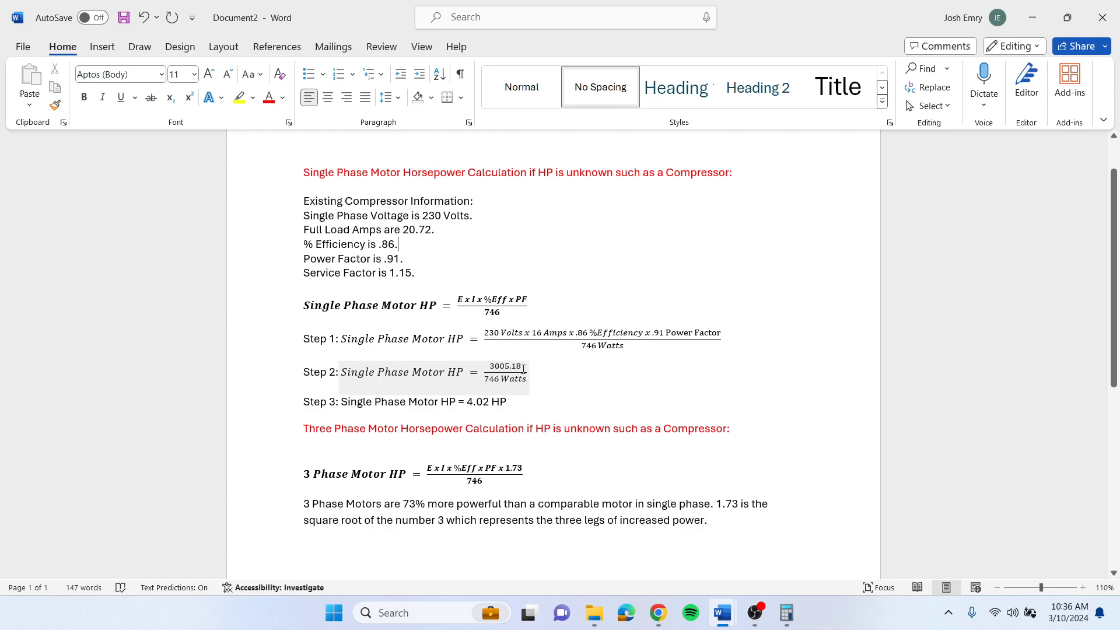
{"action": "mouse_move", "coordinate": [520, 371]}
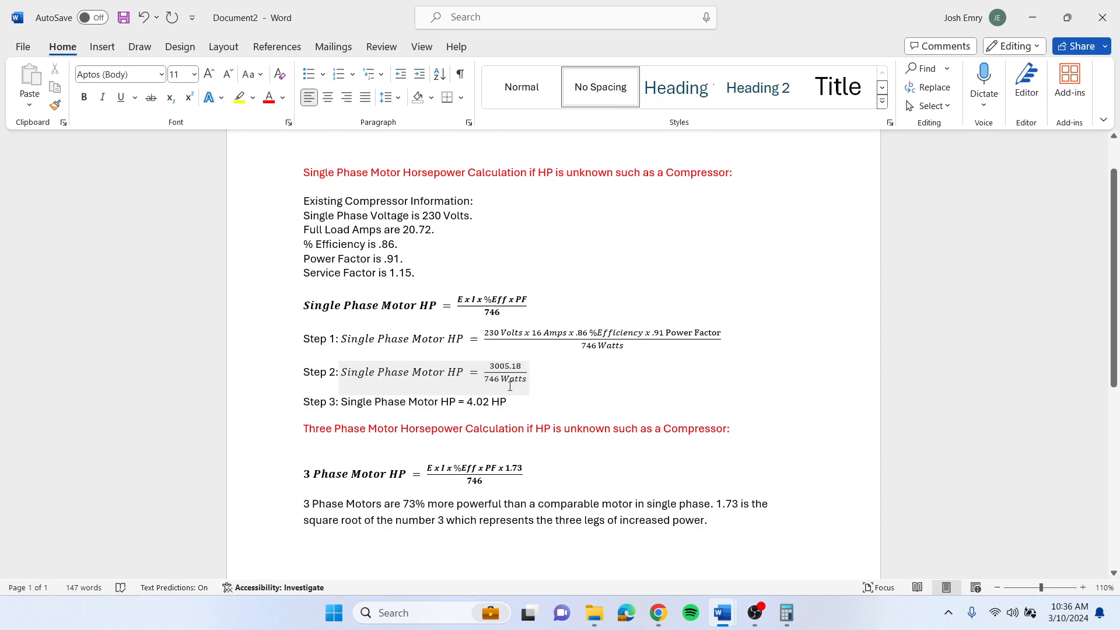
{"action": "double_click", "coordinate": [478, 402]}
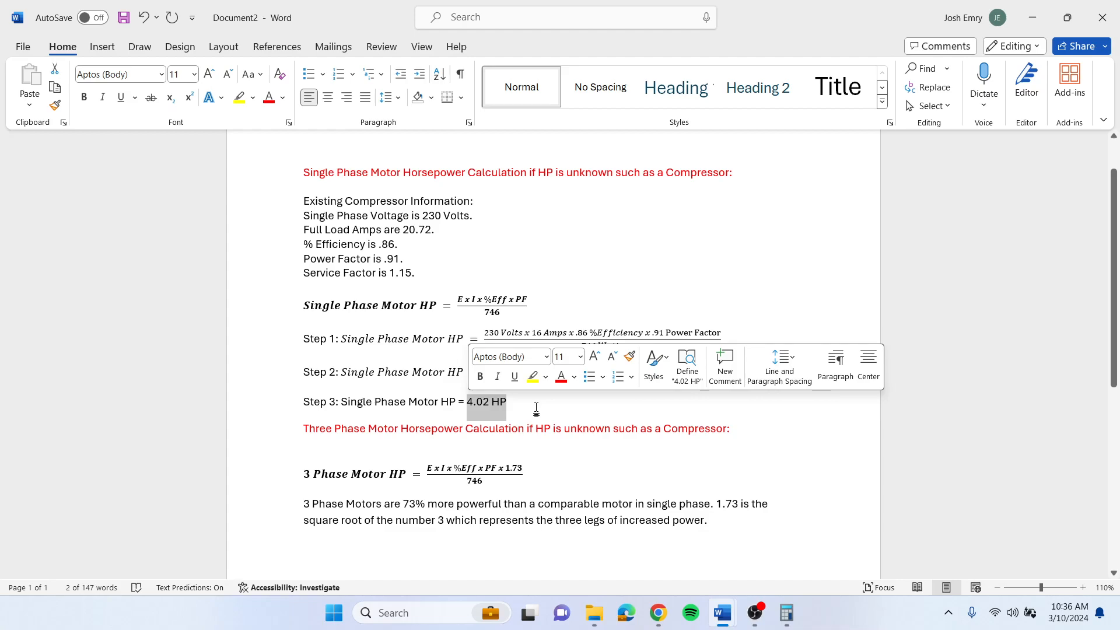
{"action": "left_click", "coordinate": [533, 401]}
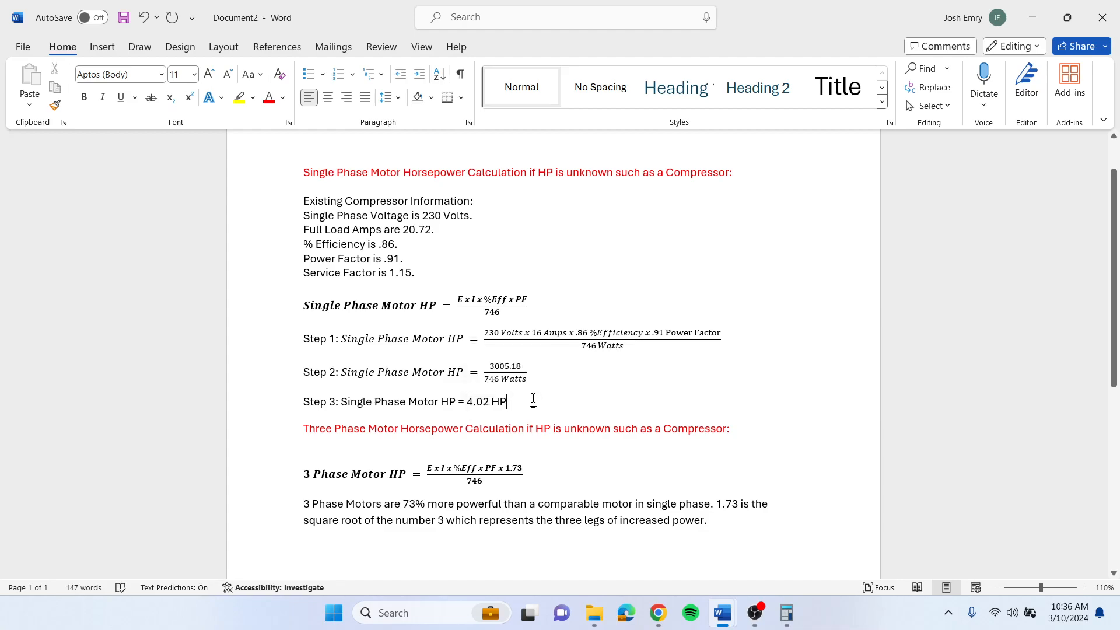
{"action": "mouse_move", "coordinate": [580, 325]}
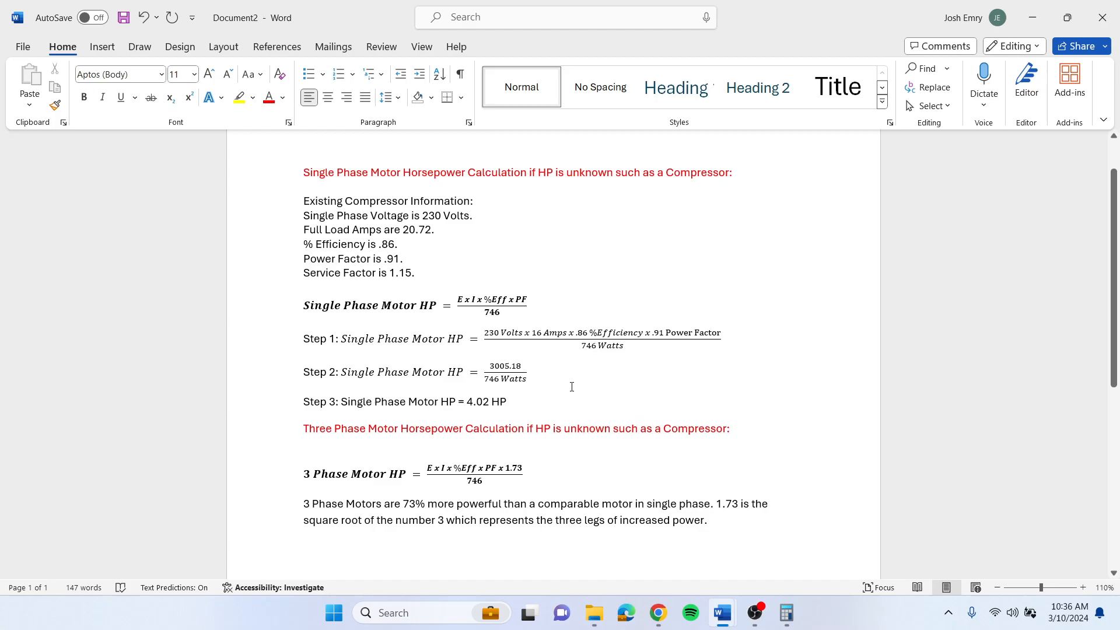
{"action": "scroll", "scroll_direction": "up", "scroll_amount": 3}
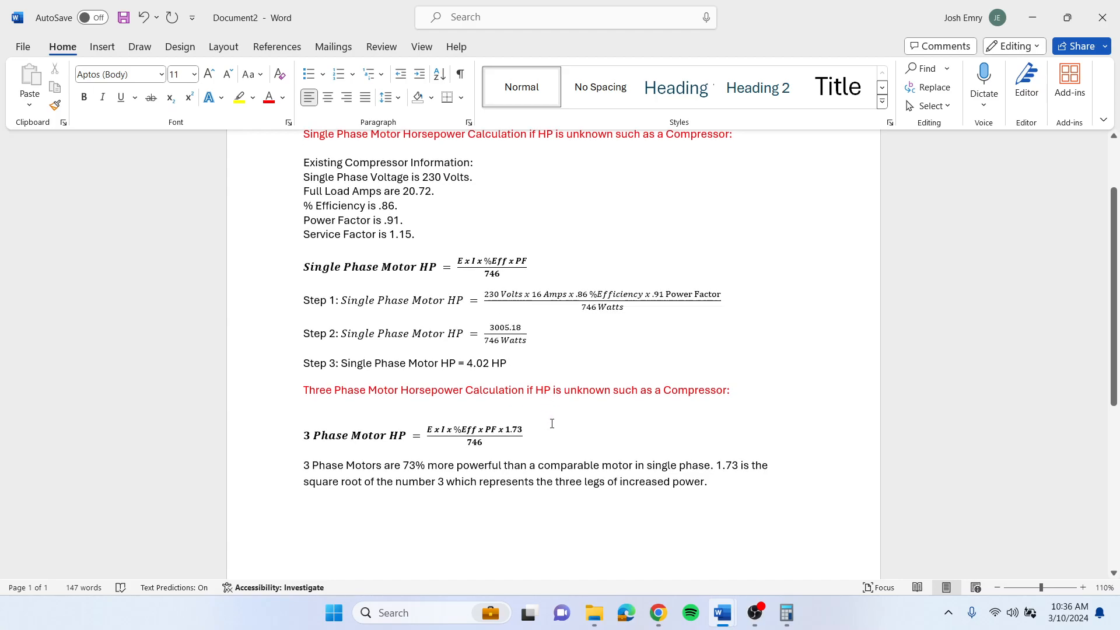
{"action": "mouse_move", "coordinate": [531, 432]}
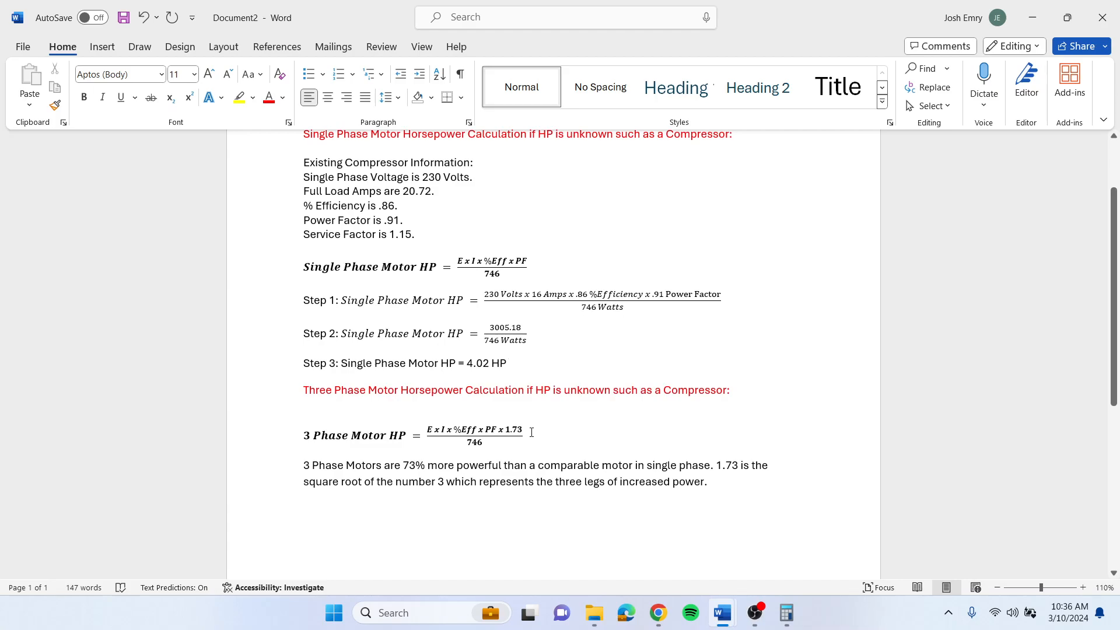
{"action": "left_click", "coordinate": [473, 435]}
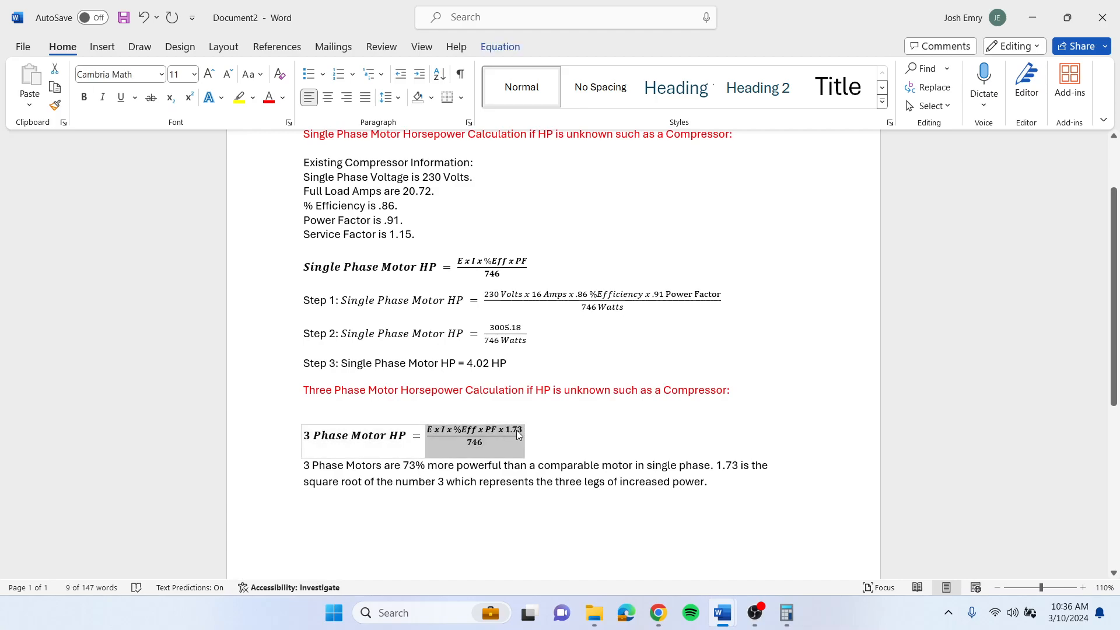
{"action": "left_click", "coordinate": [508, 429]}
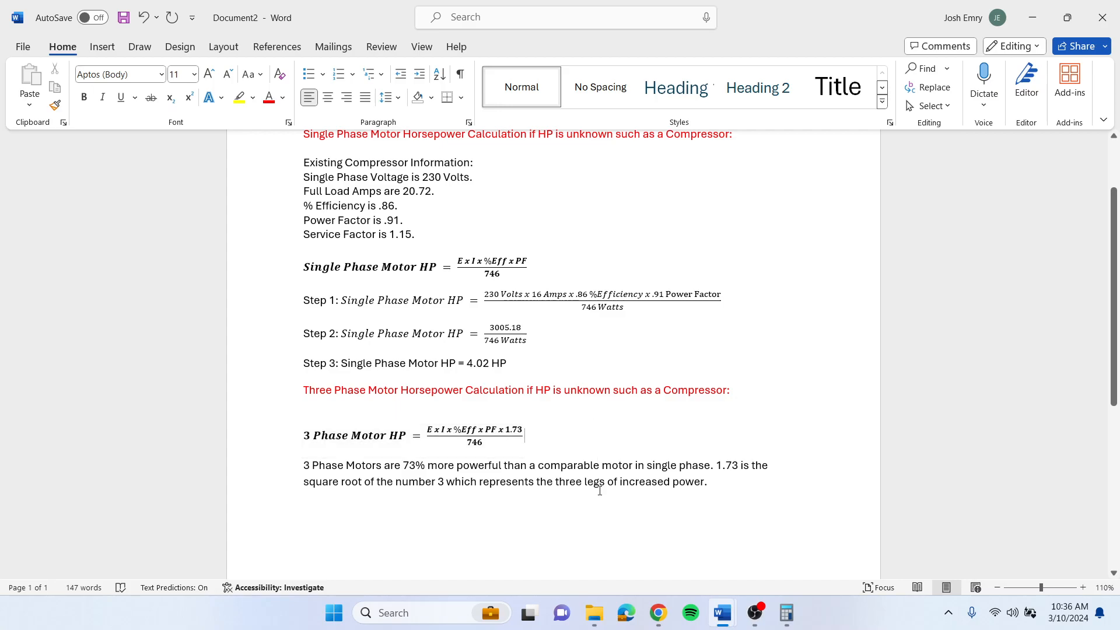
{"action": "mouse_move", "coordinate": [448, 532]}
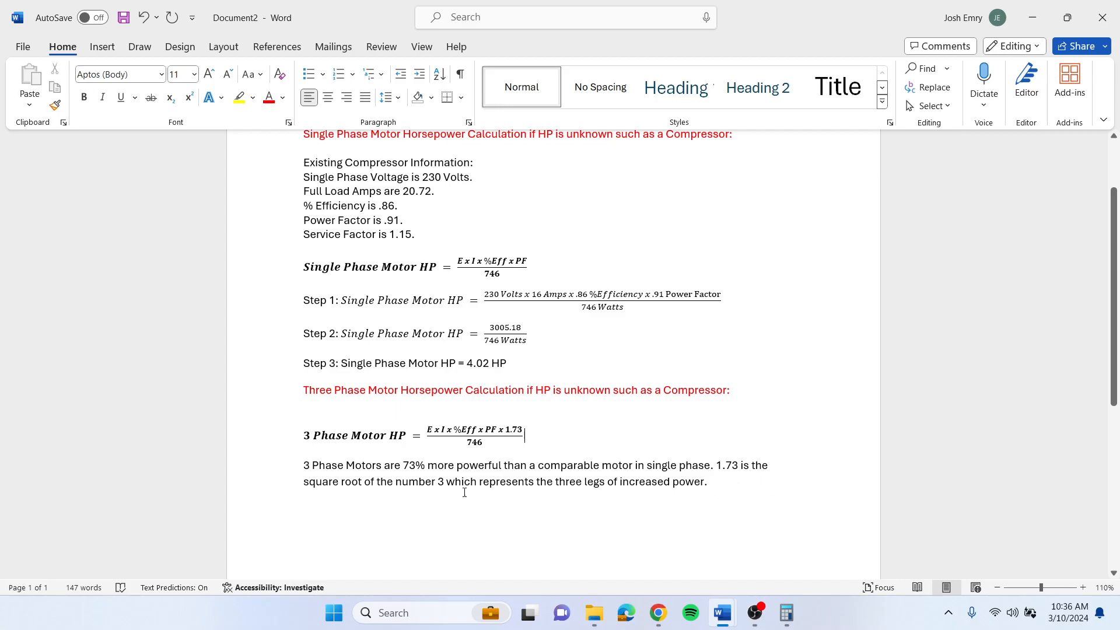
{"action": "mouse_move", "coordinate": [640, 497]}
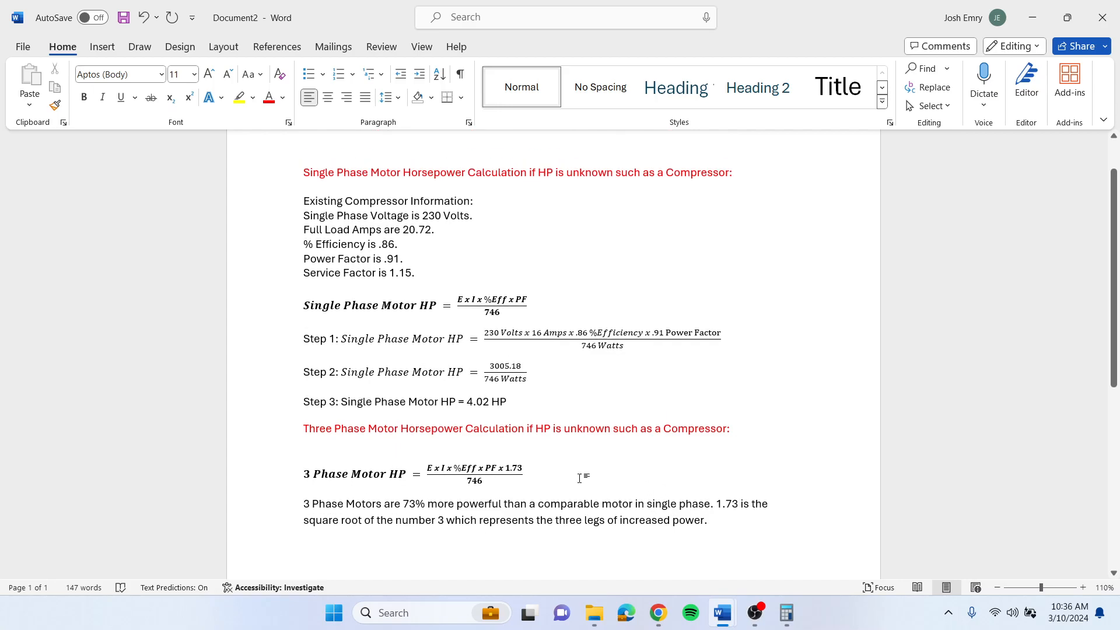
{"action": "mouse_move", "coordinate": [549, 504]}
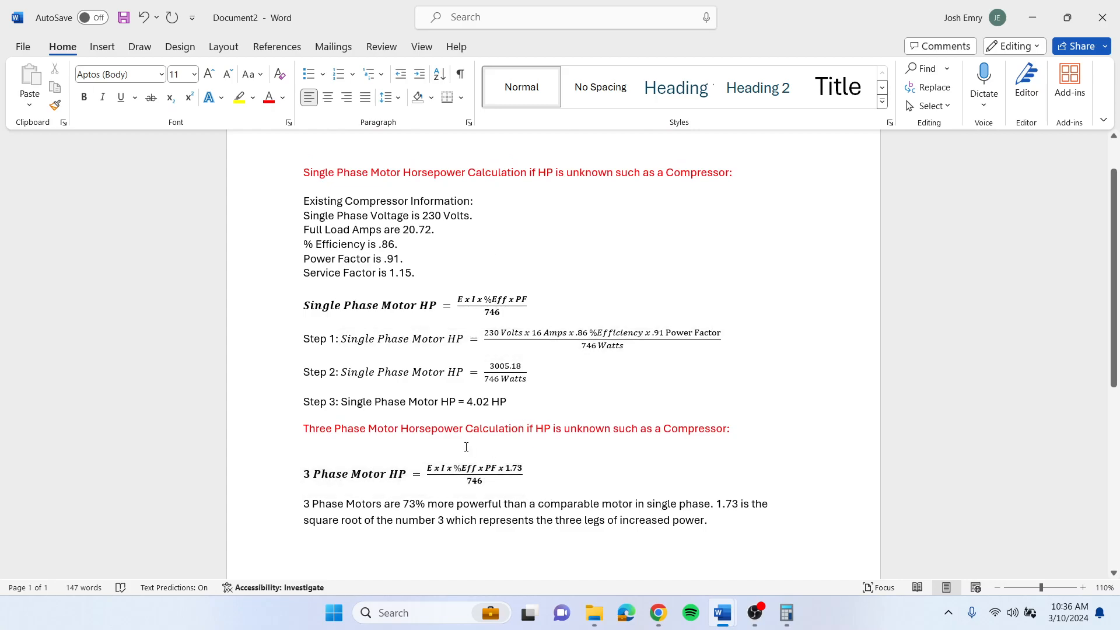
{"action": "left_click", "coordinate": [522, 474]}
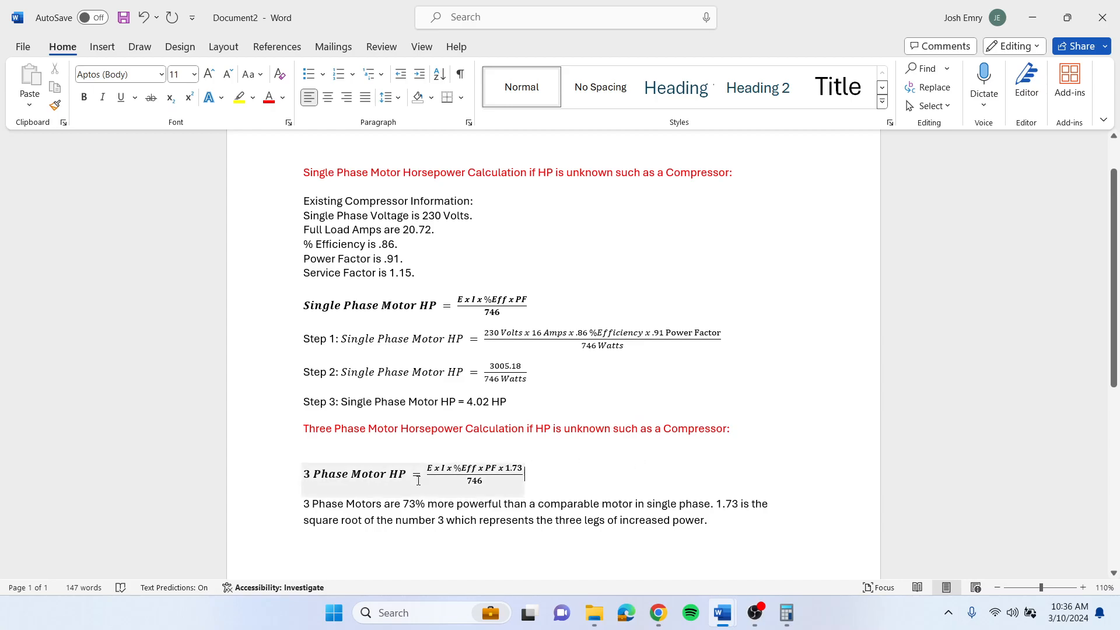
{"action": "left_click", "coordinate": [357, 474]}
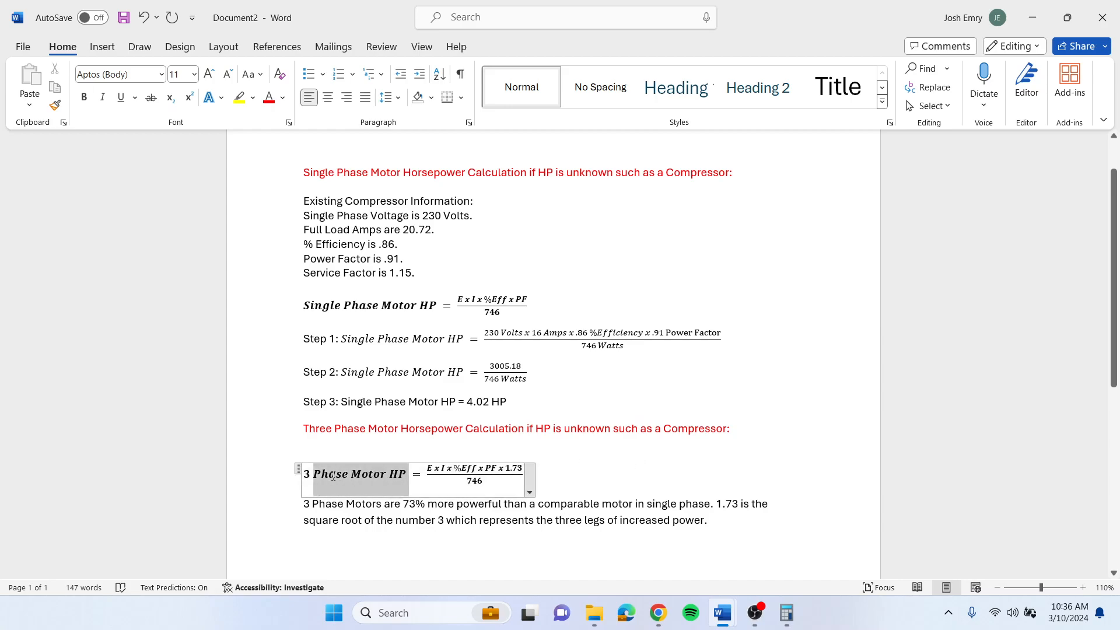